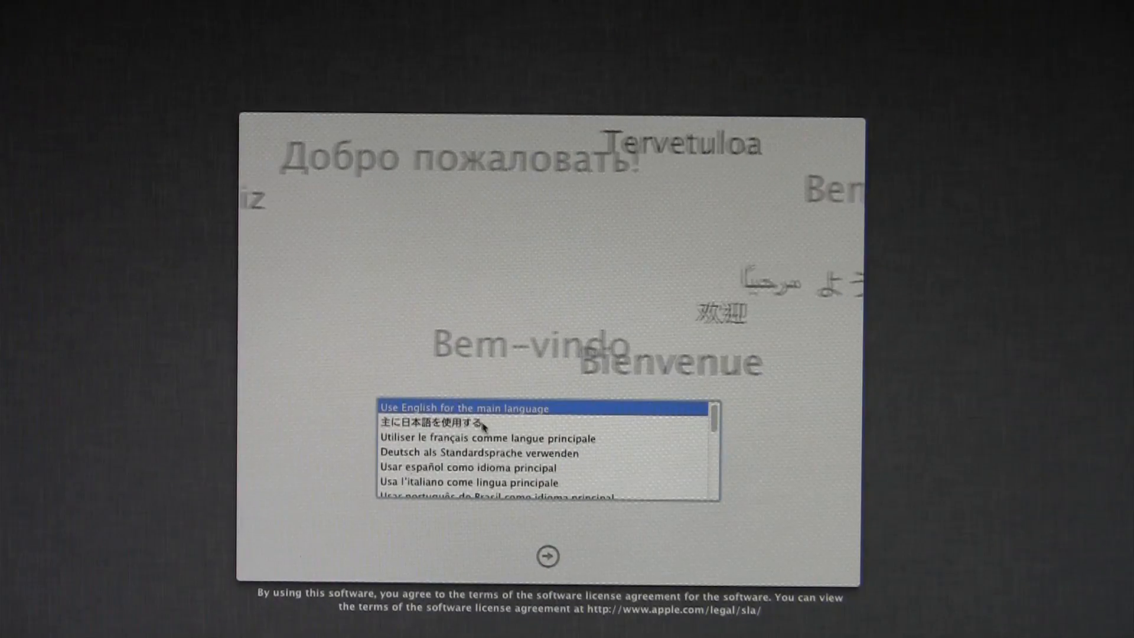
Step: Choose English as the main language, agree to the license, and select Macintosh HD as destination
click(545, 555)
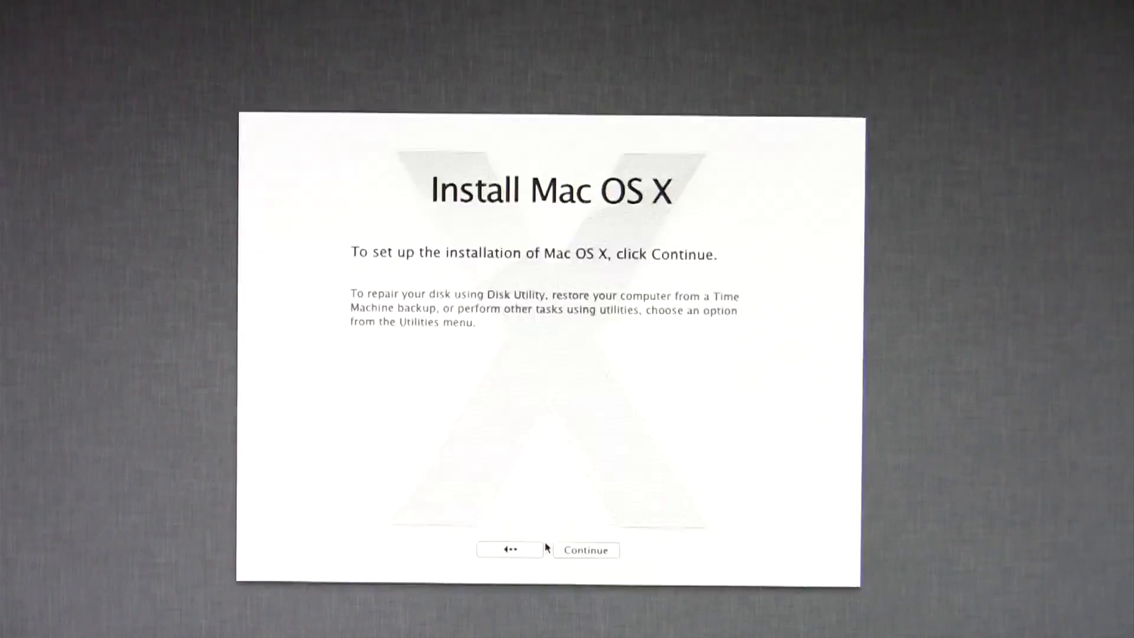
click(586, 550)
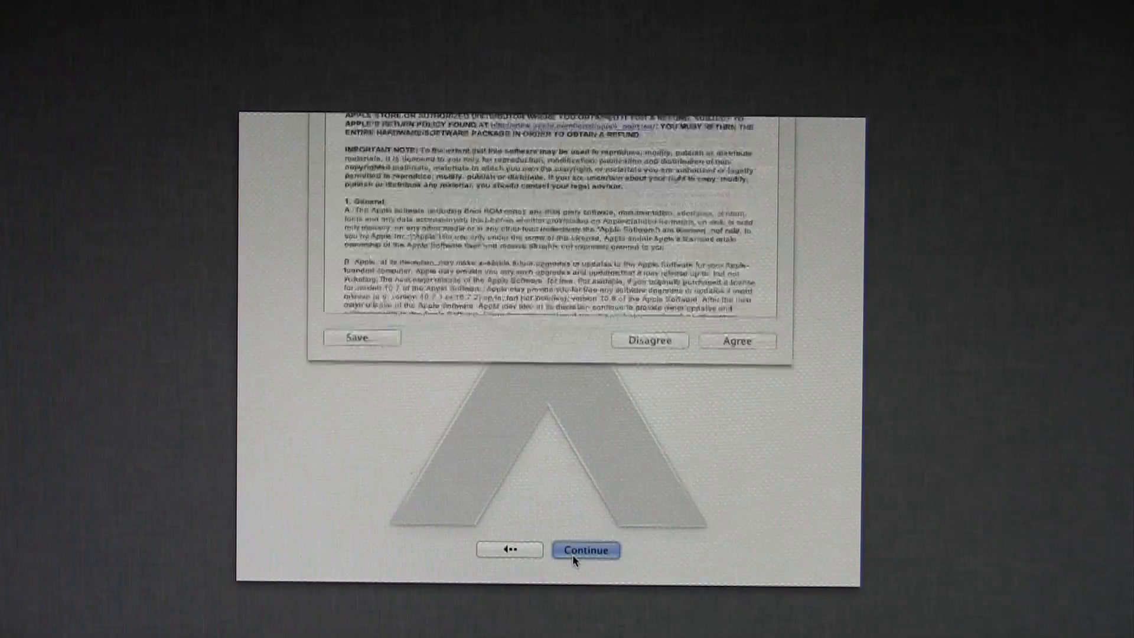
click(738, 341)
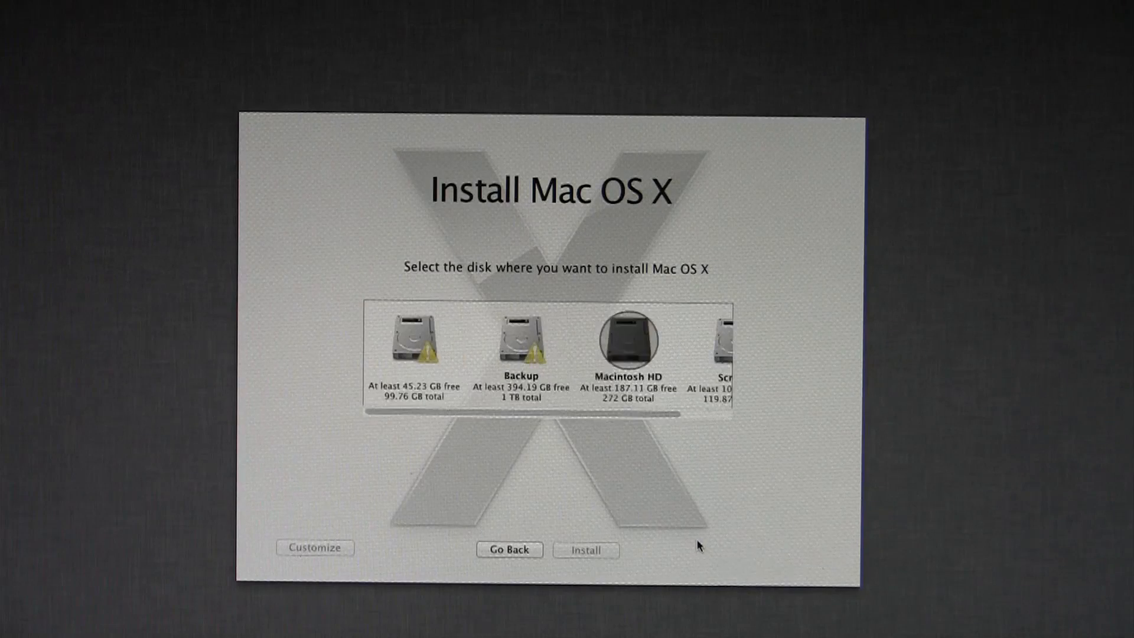
click(628, 341)
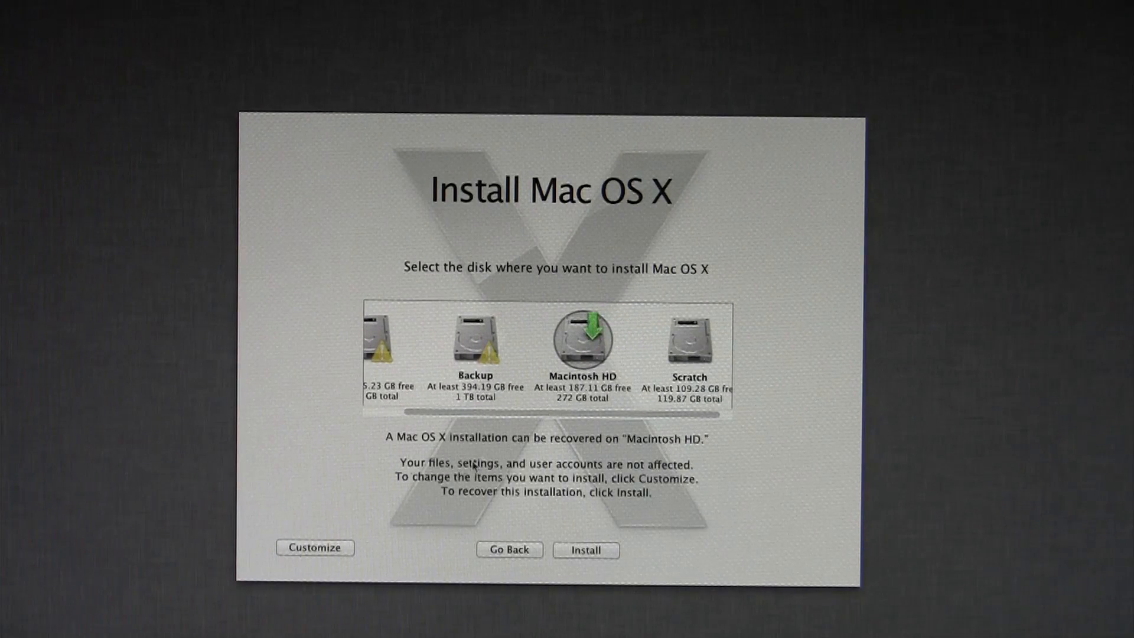
Step: Review the optional components unchanged, then start and confirm the Lion installation
click(315, 548)
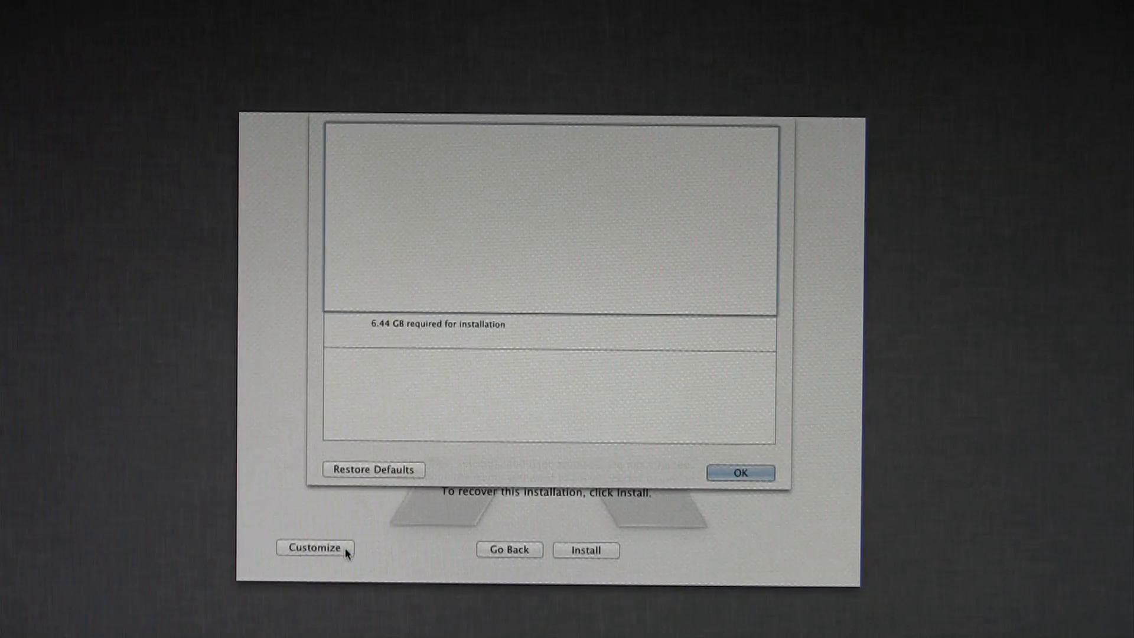
click(739, 473)
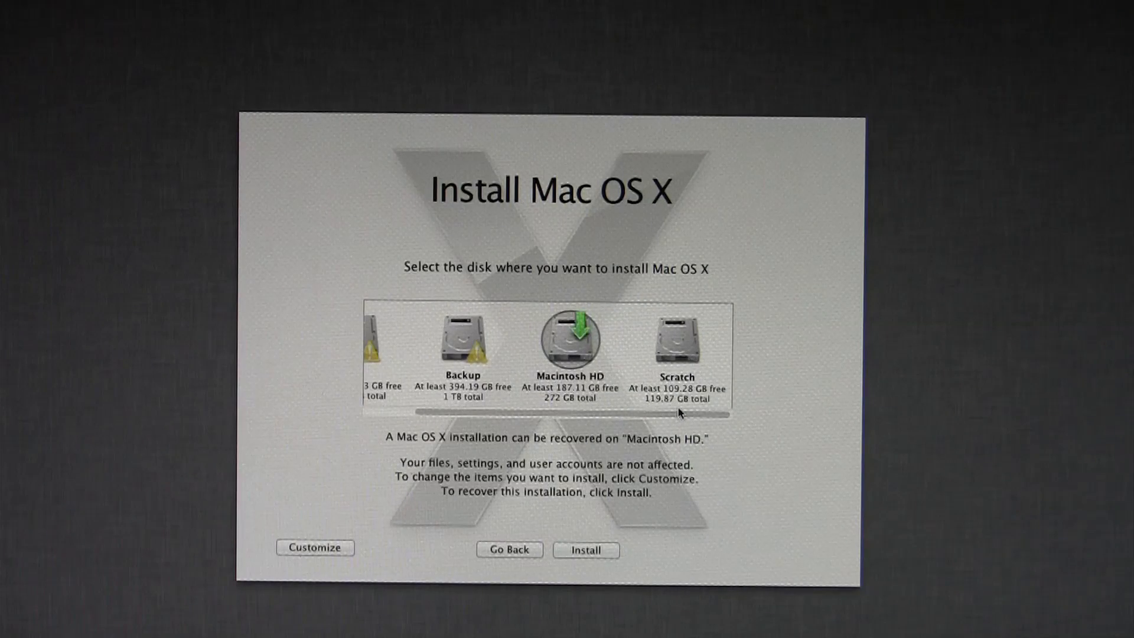
mouse_move(570, 352)
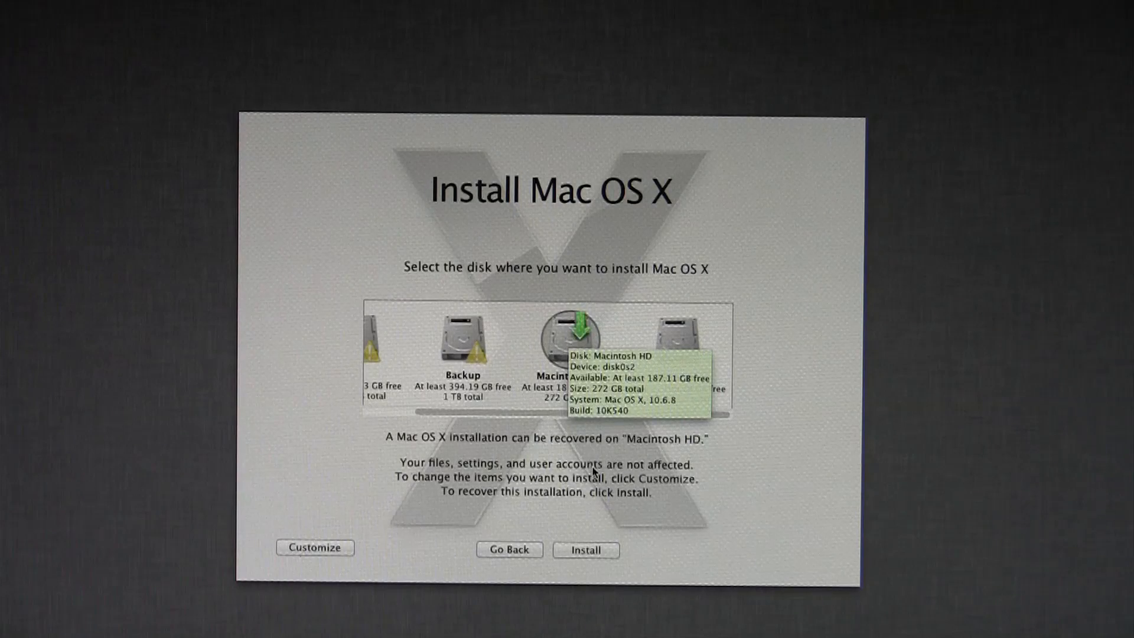
click(586, 550)
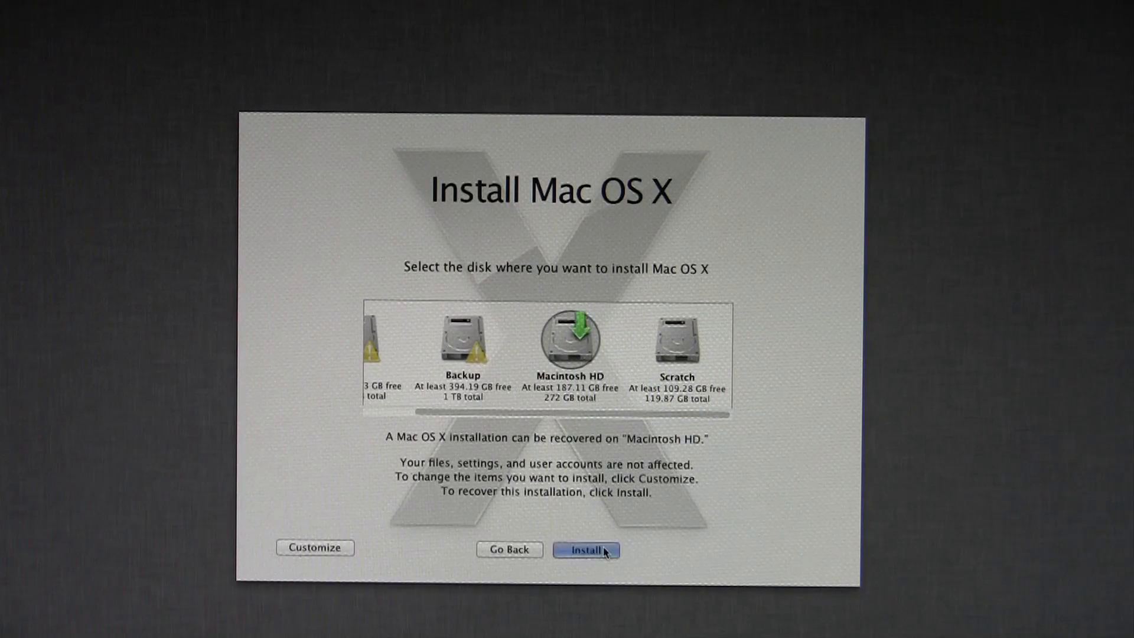
click(586, 550)
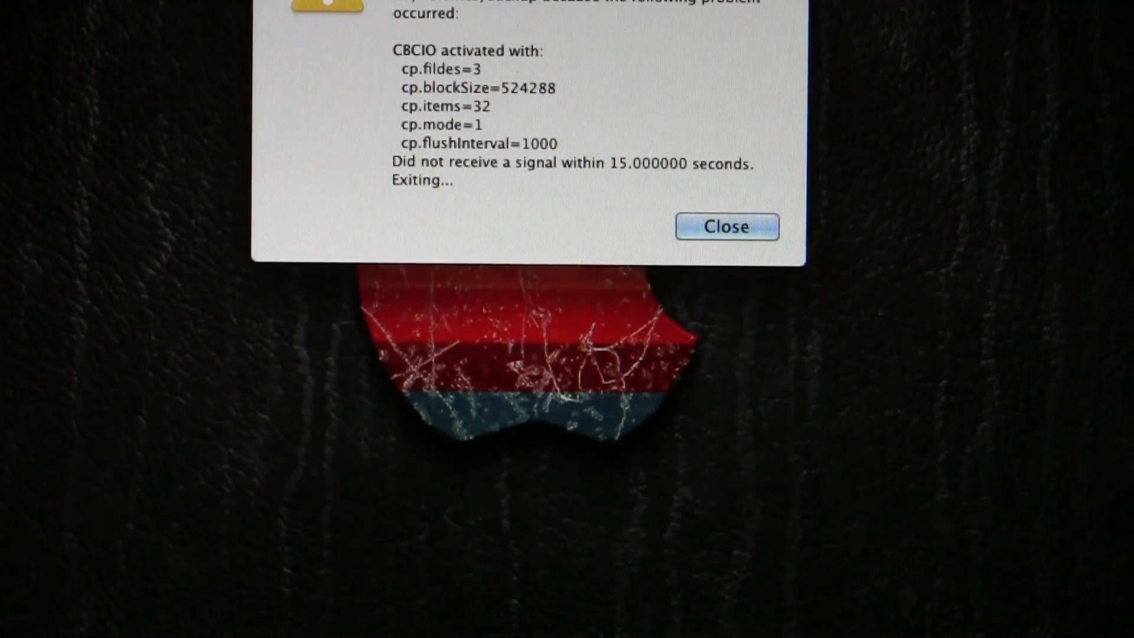
Step: Dismiss the timeout error alert to reveal the Scrolling In Lion setup screen
click(727, 226)
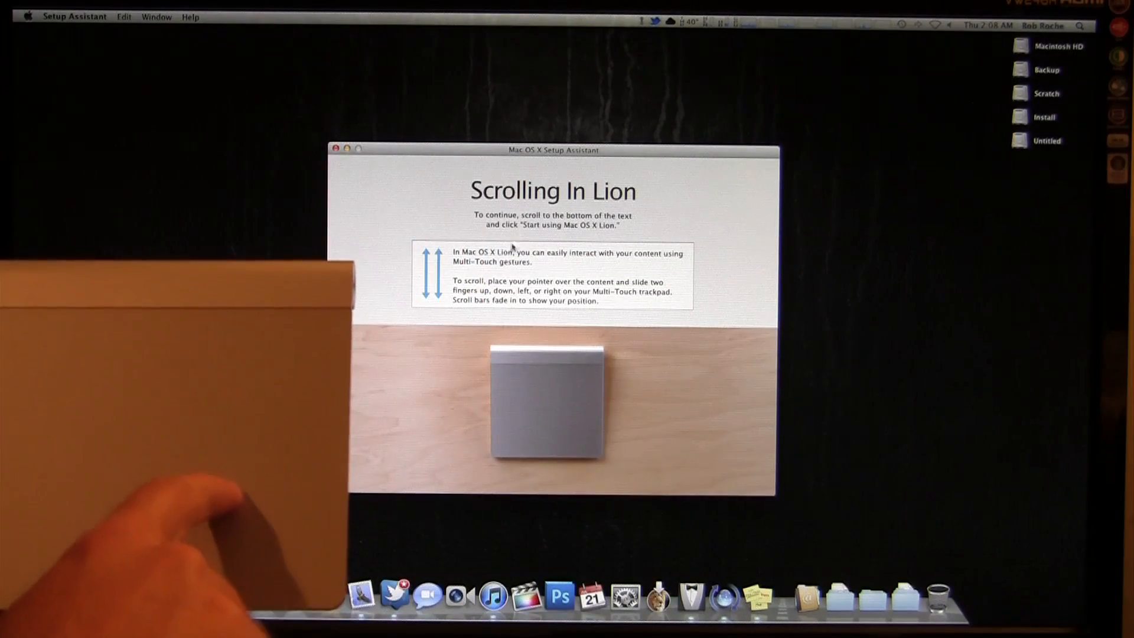
Step: Bring up About This Mac from the Apple menu, confirming Mac OS X Lion 10.7 (11A511)
scroll(down, 3)
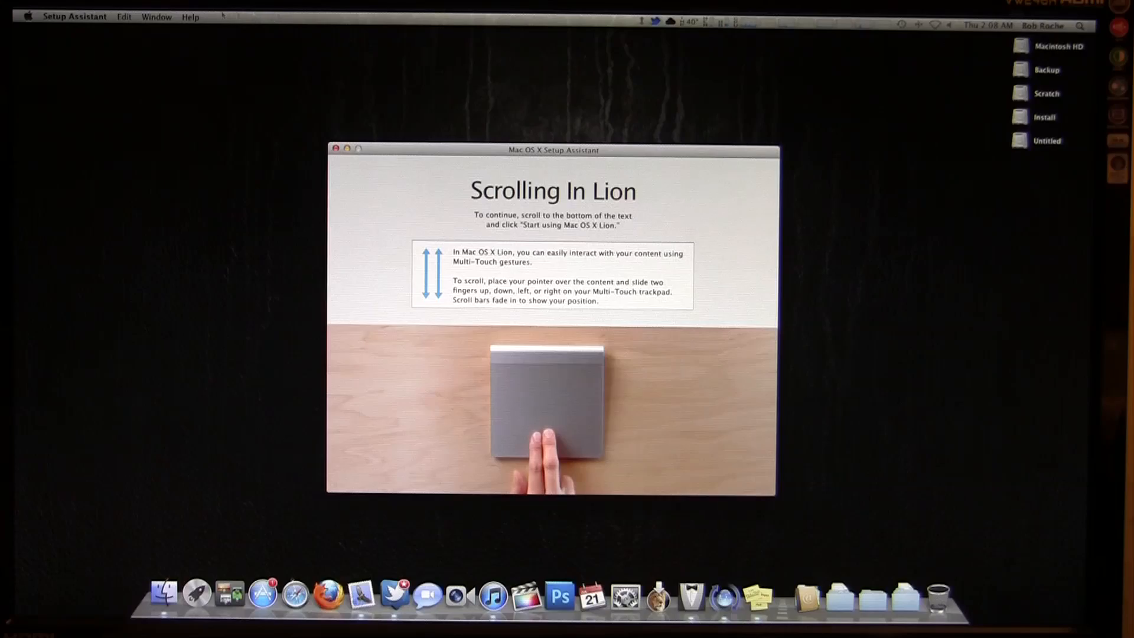
click(28, 16)
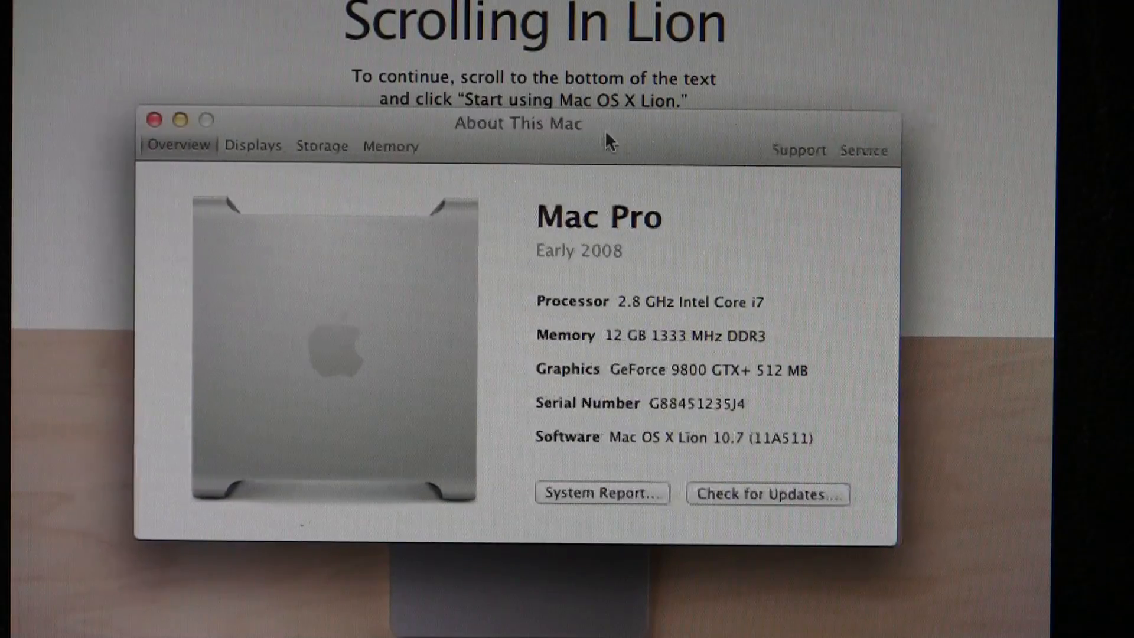
Step: Review the Memory view (12 GB in six 2 GB slots) and the Storage view
click(390, 146)
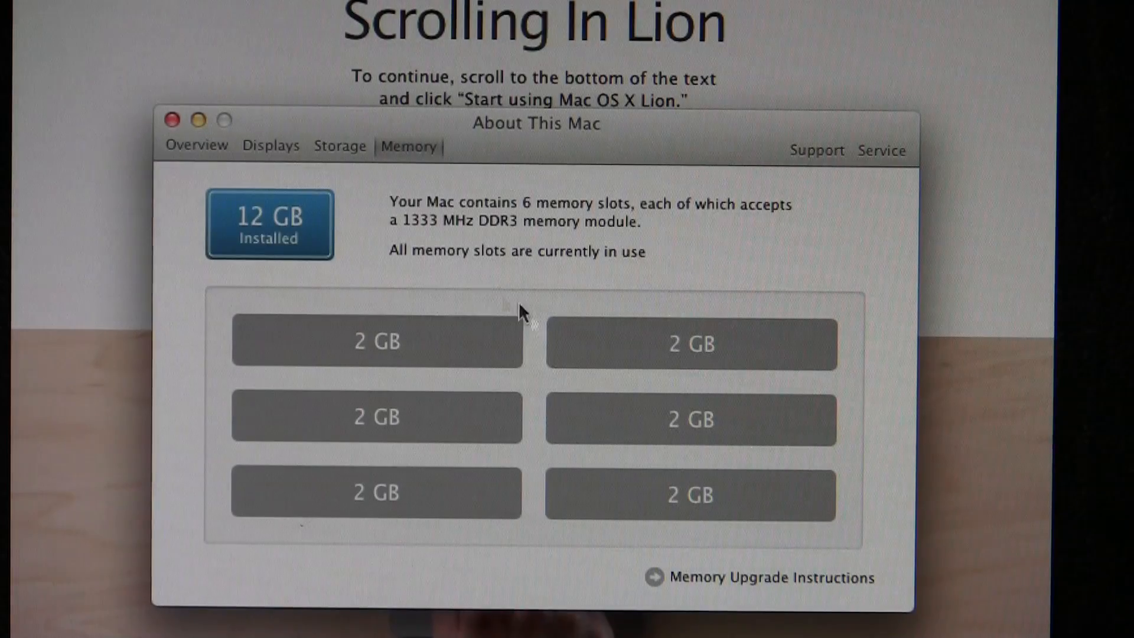
mouse_move(181, 293)
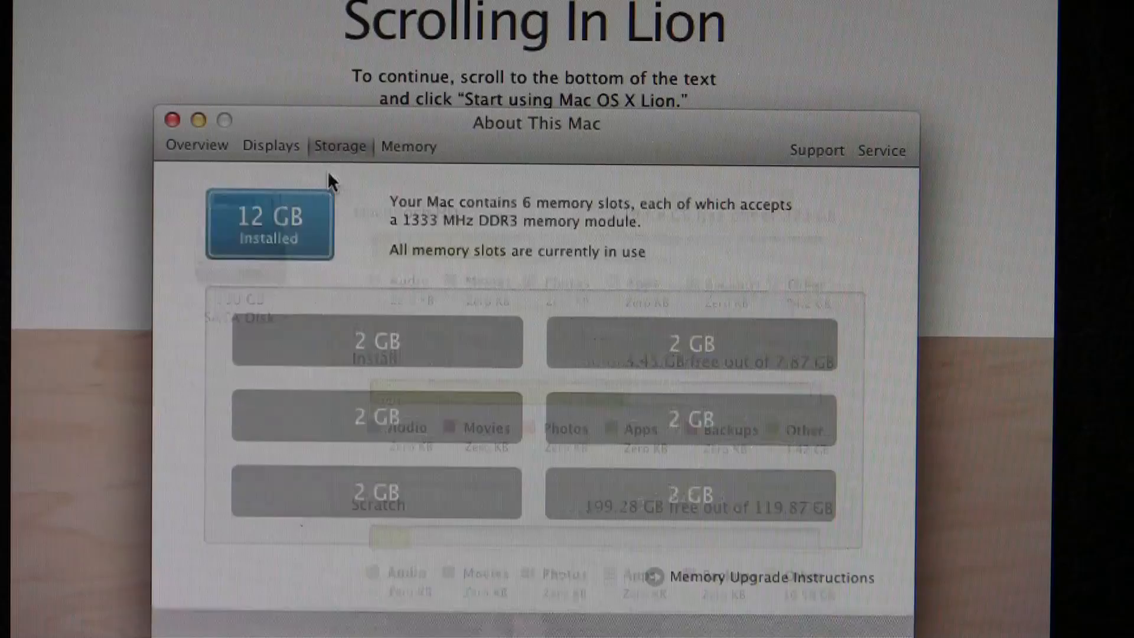
click(340, 146)
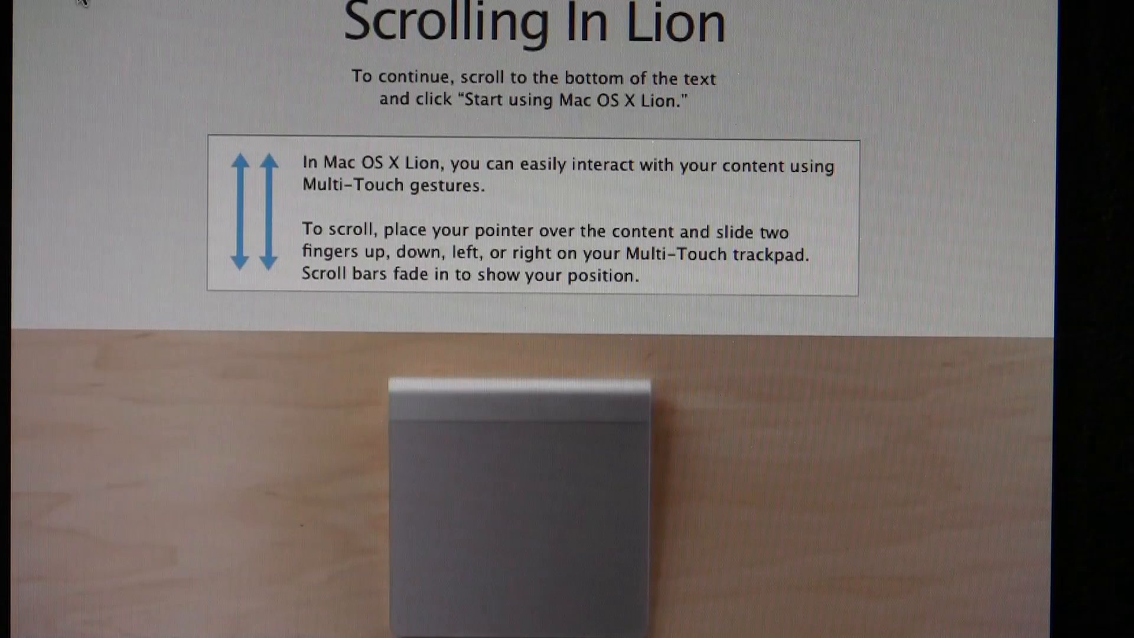
Step: Scroll to the end of the intro and start using Mac OS X Lion, reaching the desktop
scroll(down, 3)
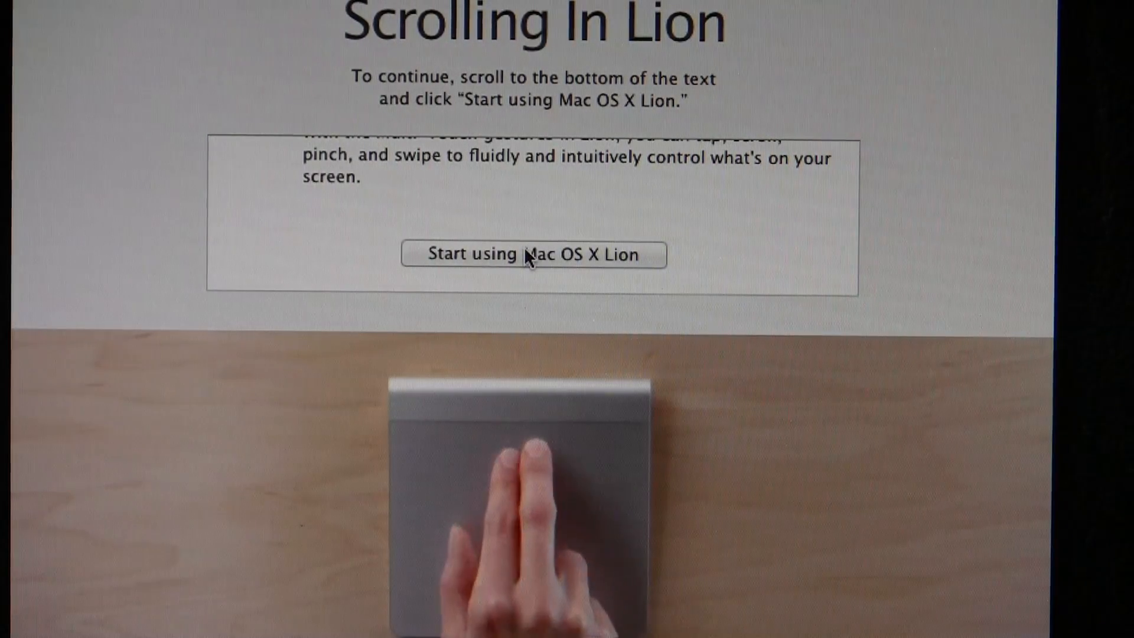
click(532, 254)
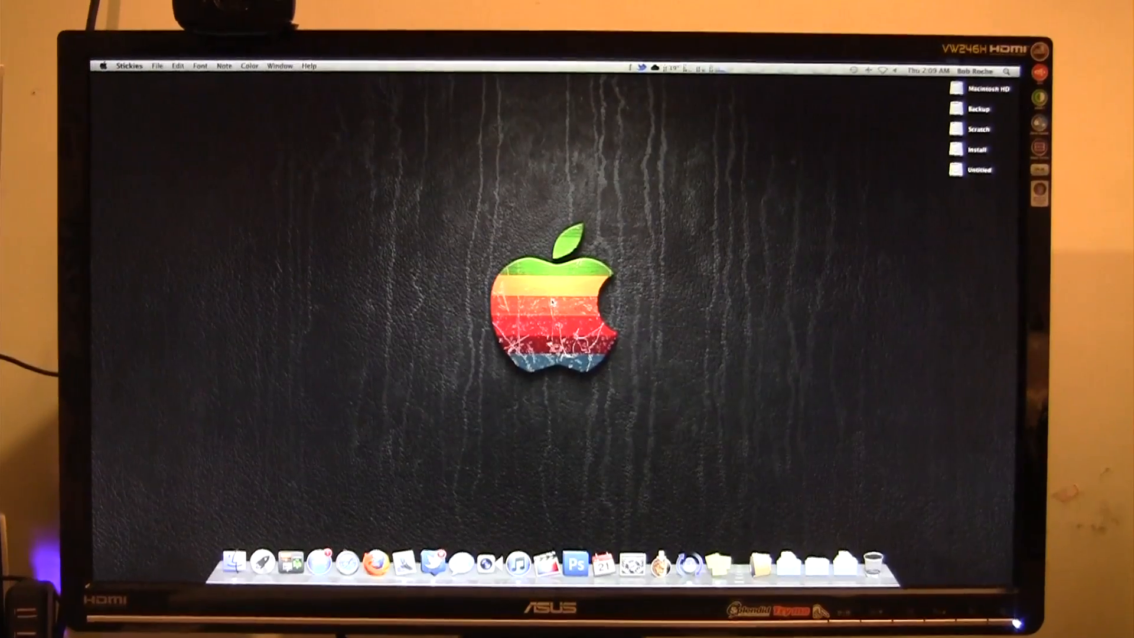